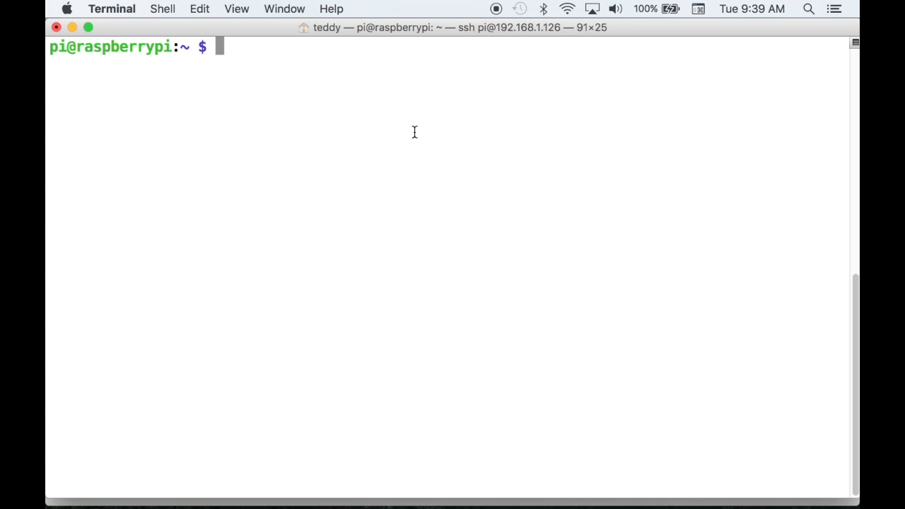
# Run sudo apt-get install cups and answer Y to install CUPS with the Gutenprint drivers.
pyautogui.write('sudo a')
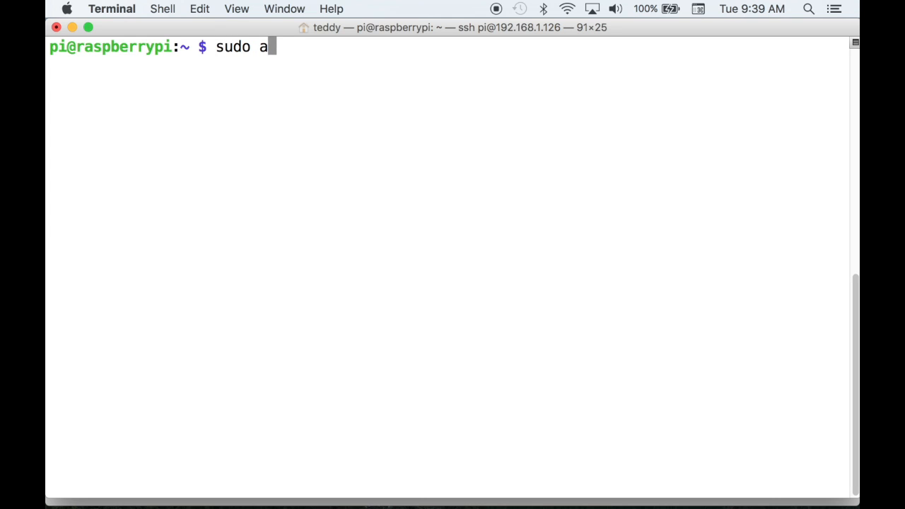
pyautogui.write('pt-get install cups')
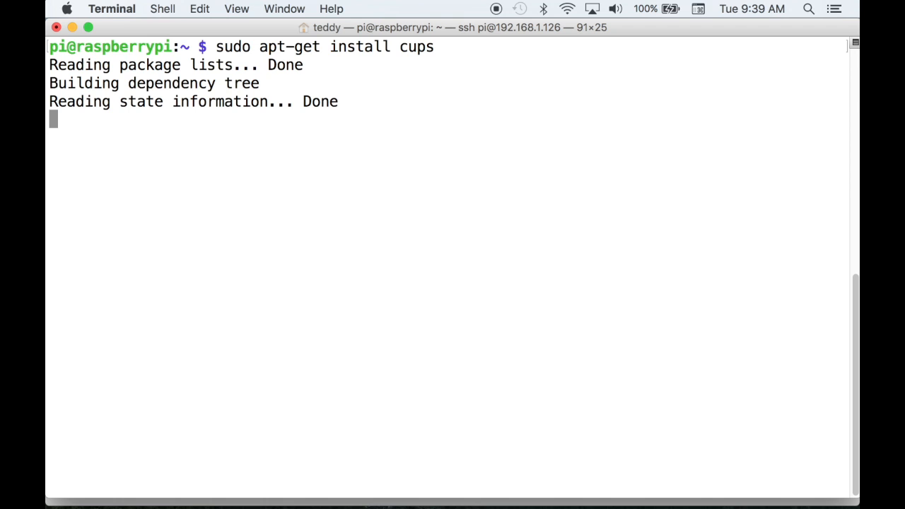
pyautogui.write('Y/n] Y')
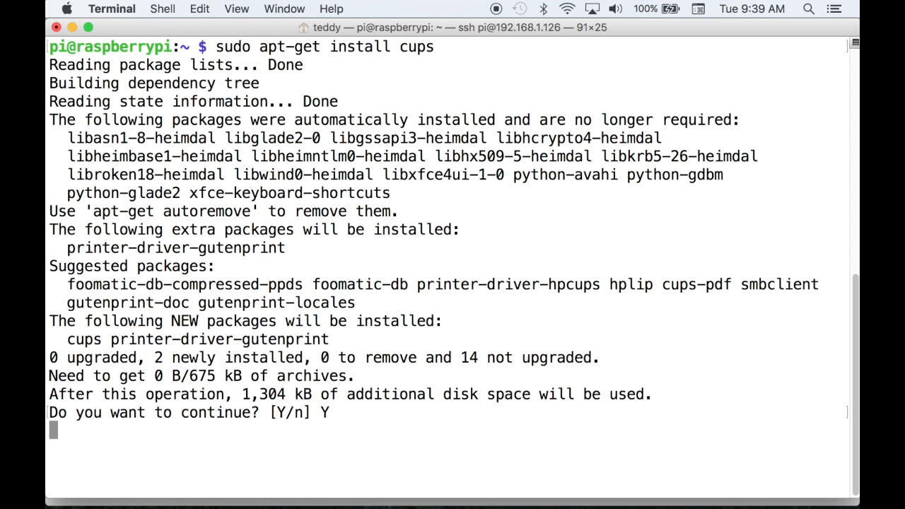
pyautogui.press('Return')
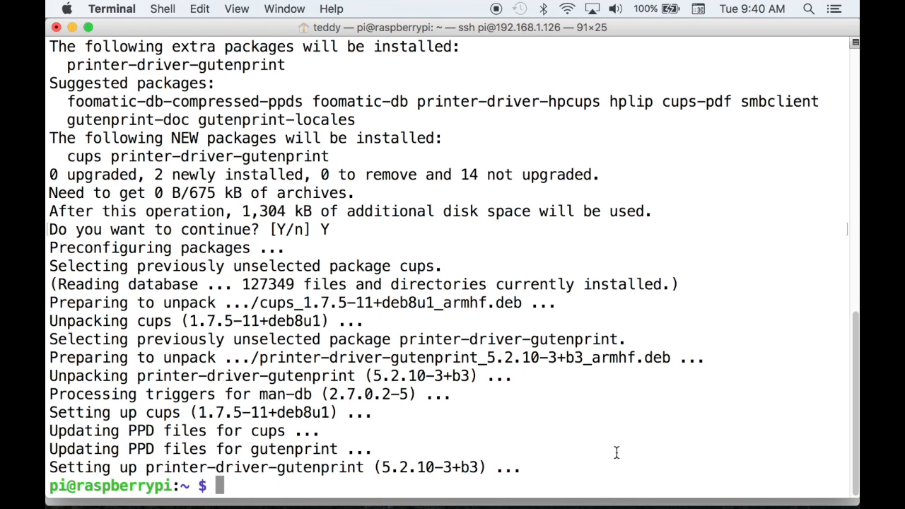
# Run sudo nano /etc/cups/cupsd.conf to edit the CUPS scheduler configuration.
pyautogui.write('sudo na')
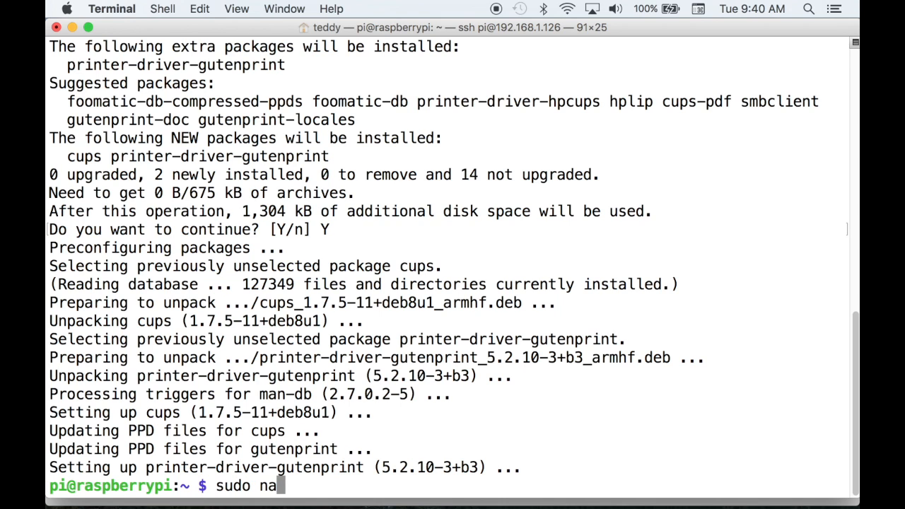
pyautogui.write('no /etc/c')
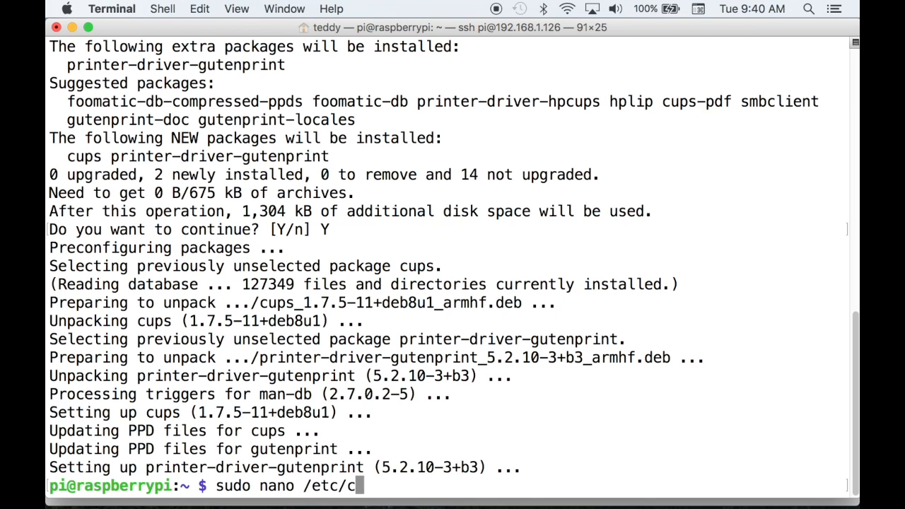
pyautogui.write('ups/cupsd.conf')
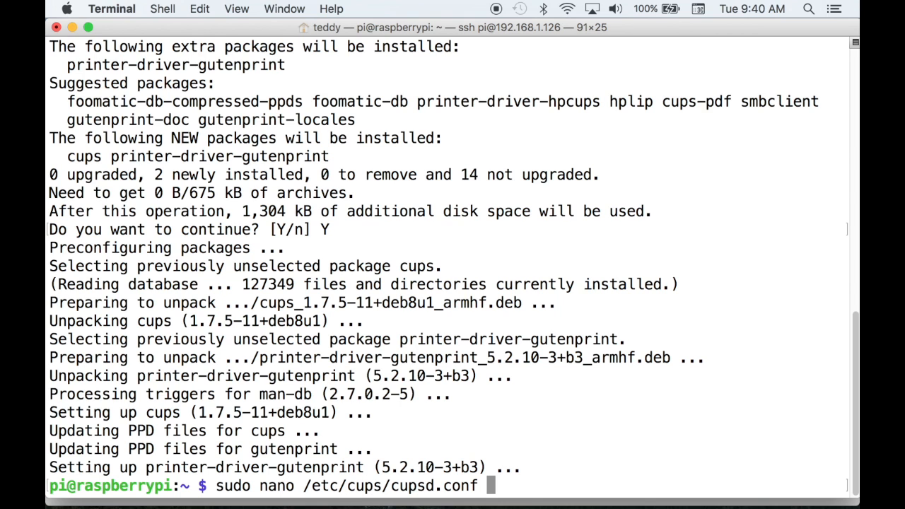
pyautogui.press('Return')
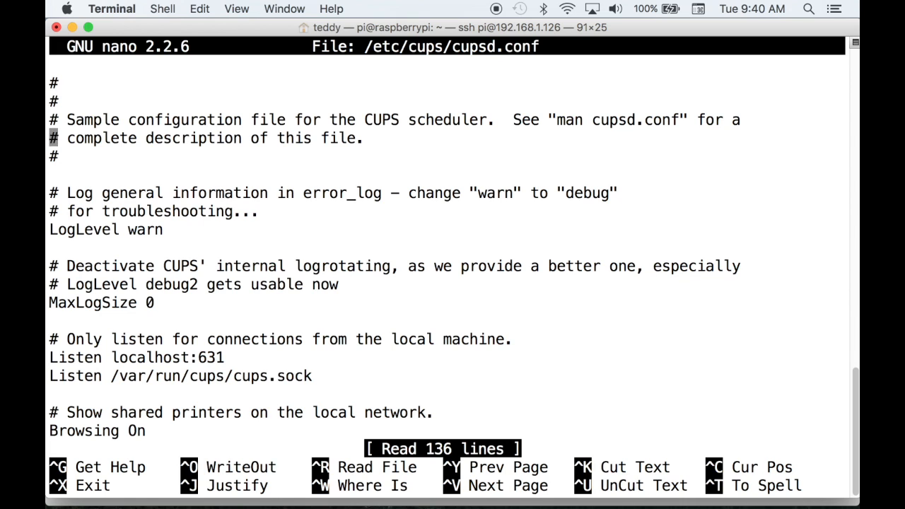
# Comment out 'Listen localhost:631' and add a 'Port 631' line so CUPS accepts all connections.
pyautogui.write('#')
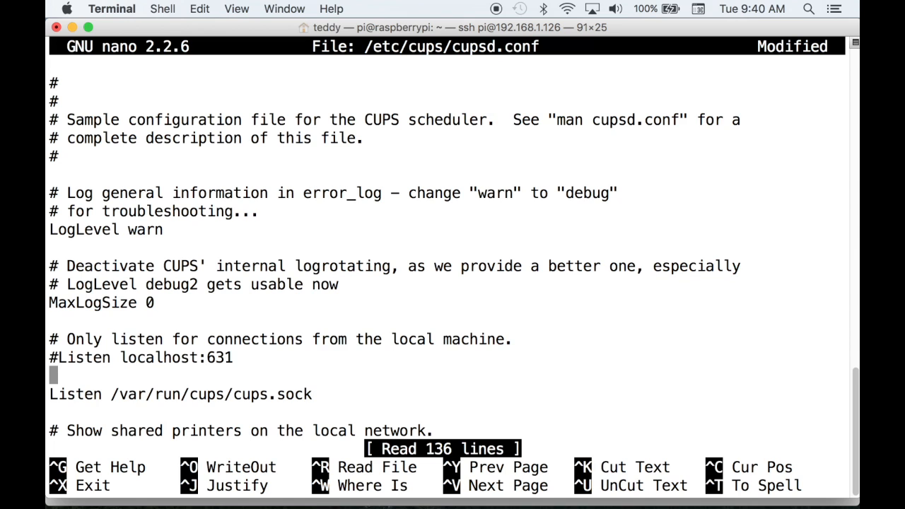
pyautogui.write('Port 6')
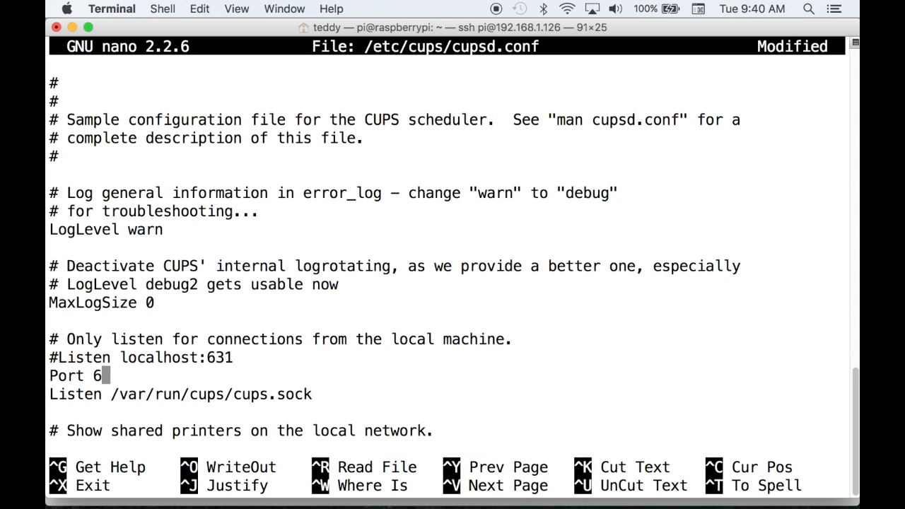
pyautogui.write('31')
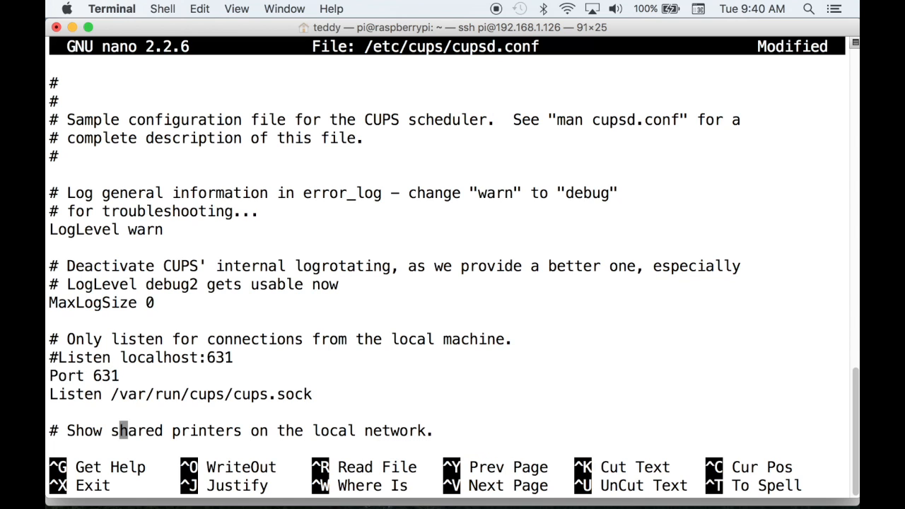
pyautogui.scroll(-3)
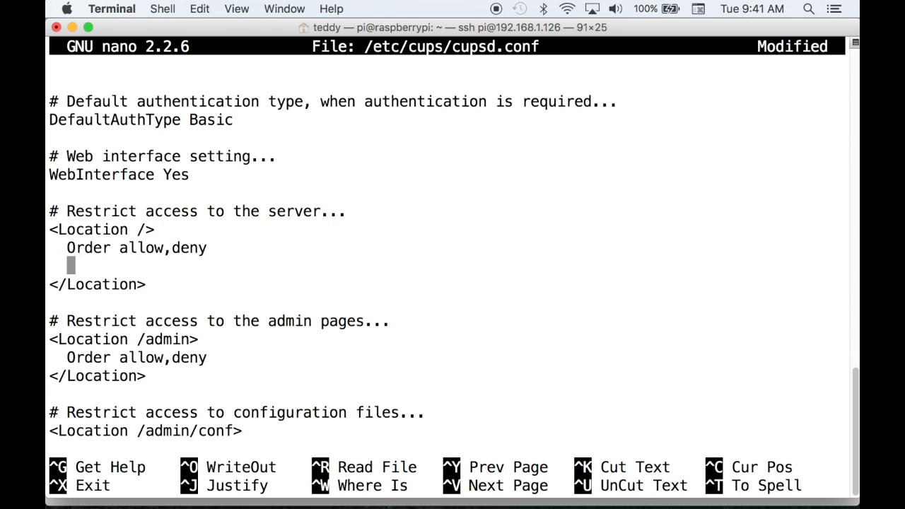
pyautogui.write('Allow @local')
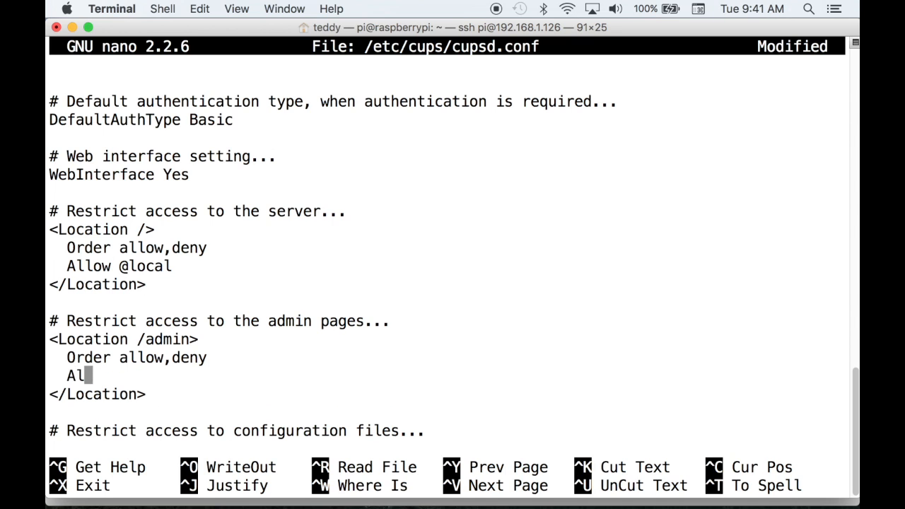
pyautogui.scroll(-3)
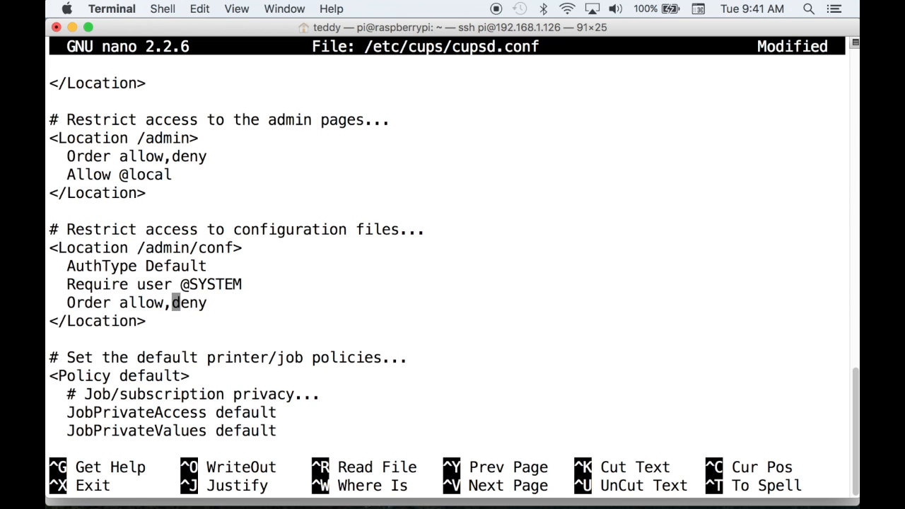
pyautogui.write('Allow @')
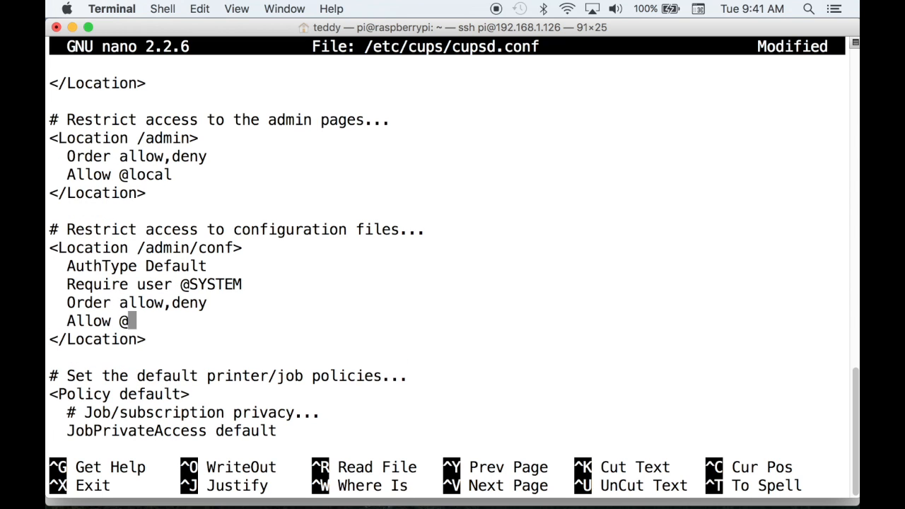
pyautogui.press('ctrl+o')
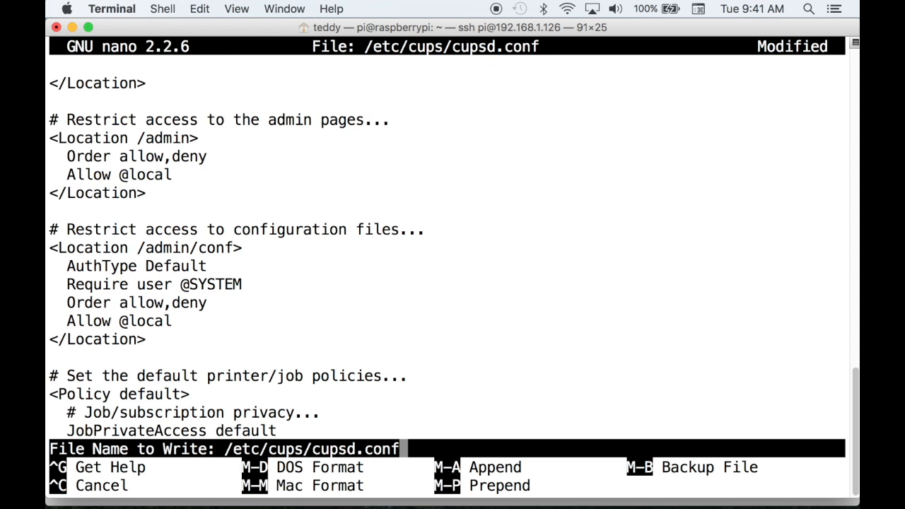
pyautogui.press('Return')
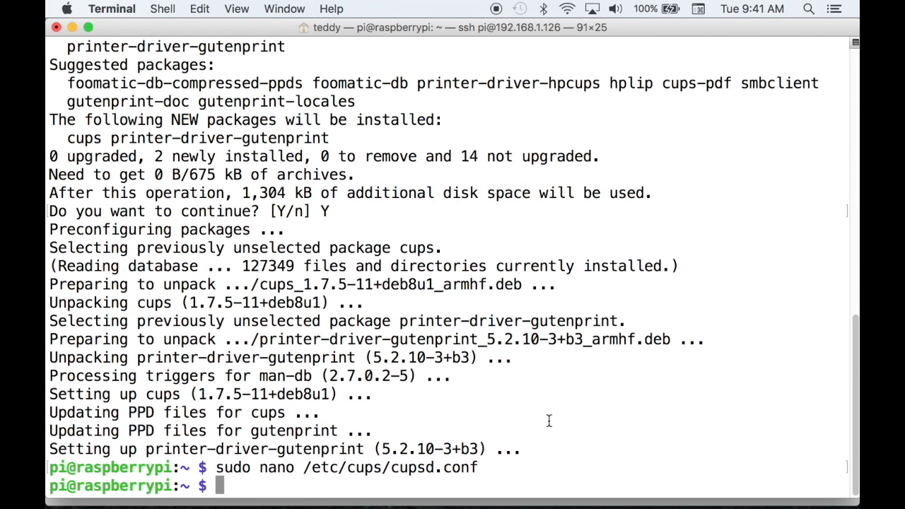
# Run sudo /etc/init.d/cups restart to restart the CUPS service.
pyautogui.write('sudo /etc/init.d/cups restart')
pyautogui.write('sudo usermod -a -G lpadmin pi')
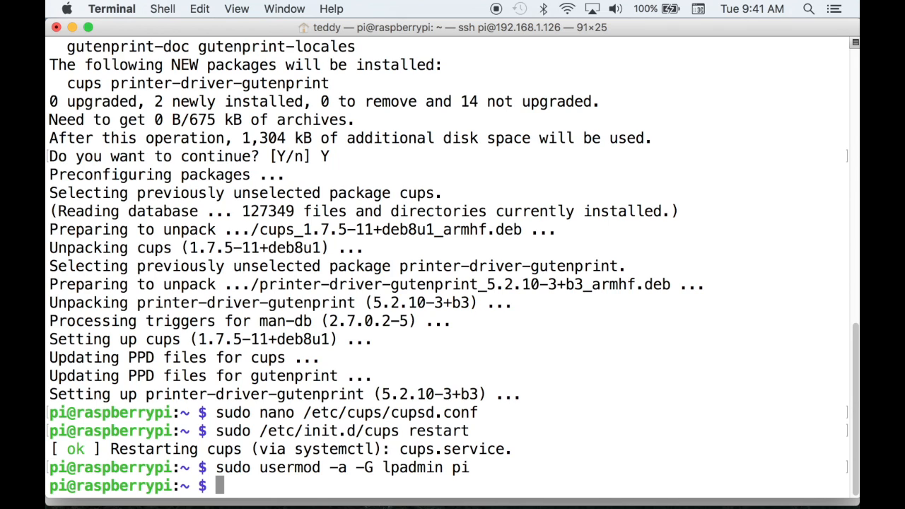
pyautogui.moveTo(568, 238)
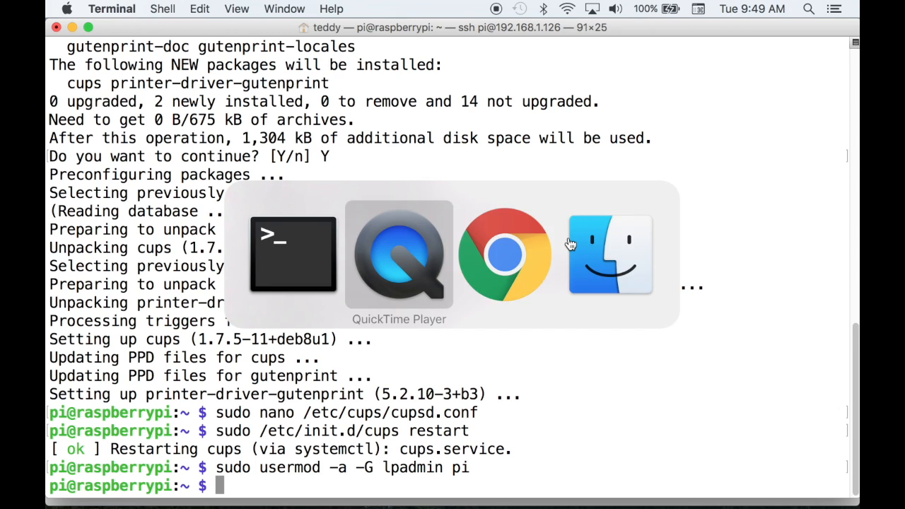
# Reach the CUPS Administration page at 192.168.1.126:631, proceeding past the certificate warning.
pyautogui.click(505, 255)
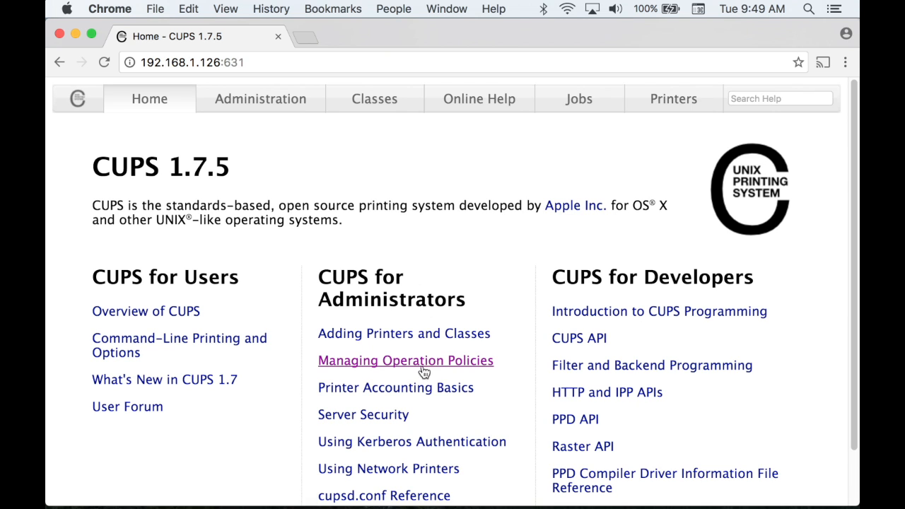
pyautogui.click(260, 99)
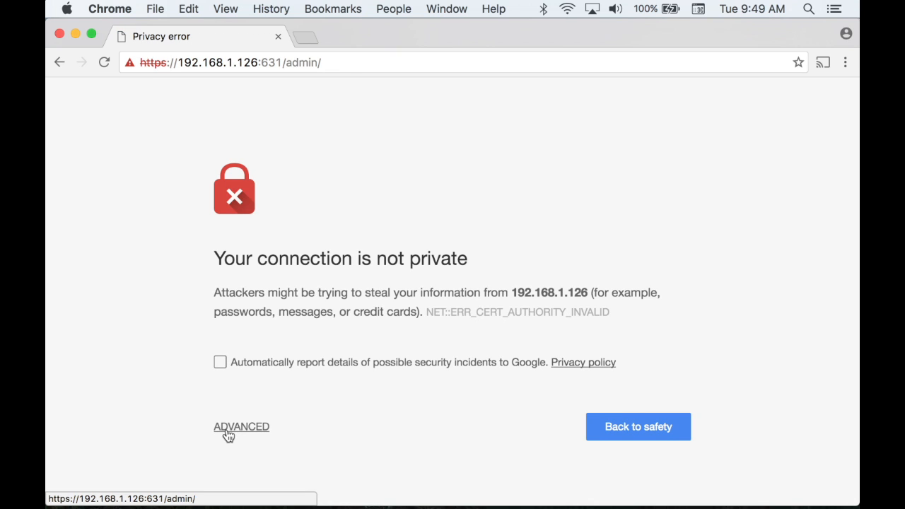
pyautogui.click(240, 427)
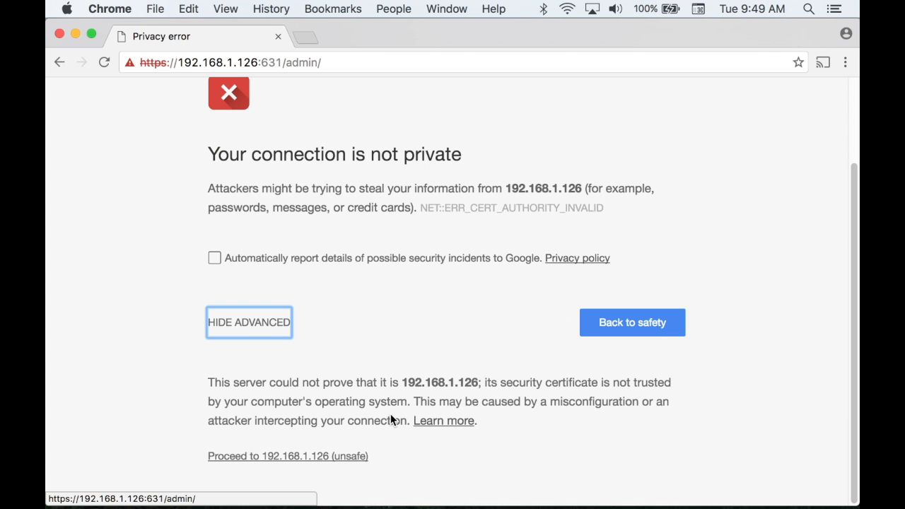
pyautogui.click(287, 455)
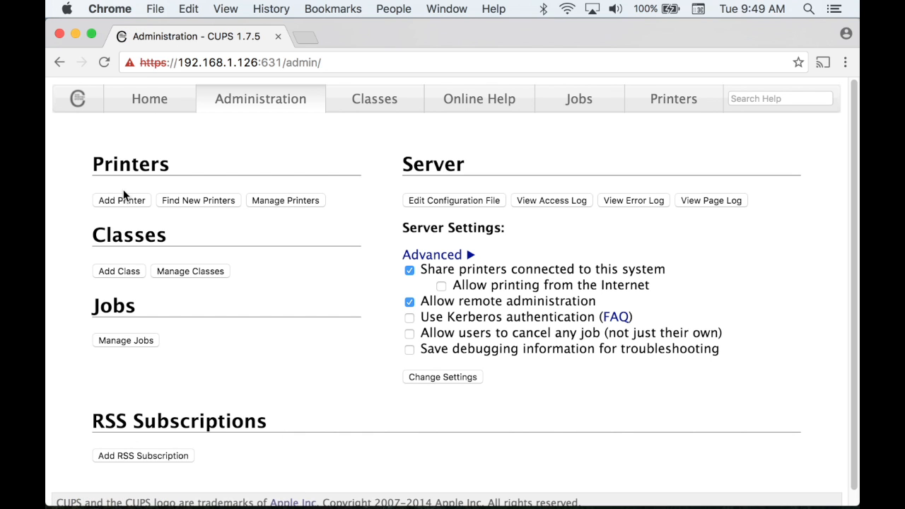
pyautogui.moveTo(116, 201)
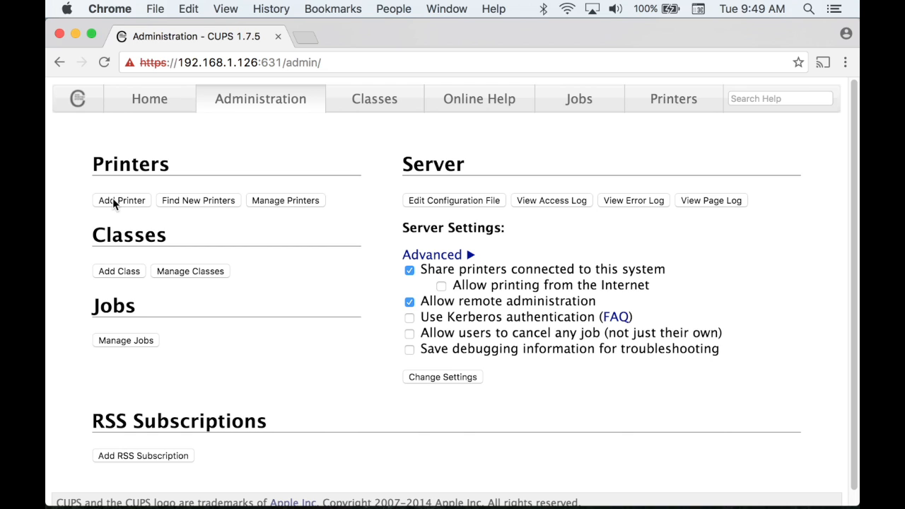
# Start adding a new printer using an LPD/LPR Host or Printer connection.
pyautogui.click(122, 201)
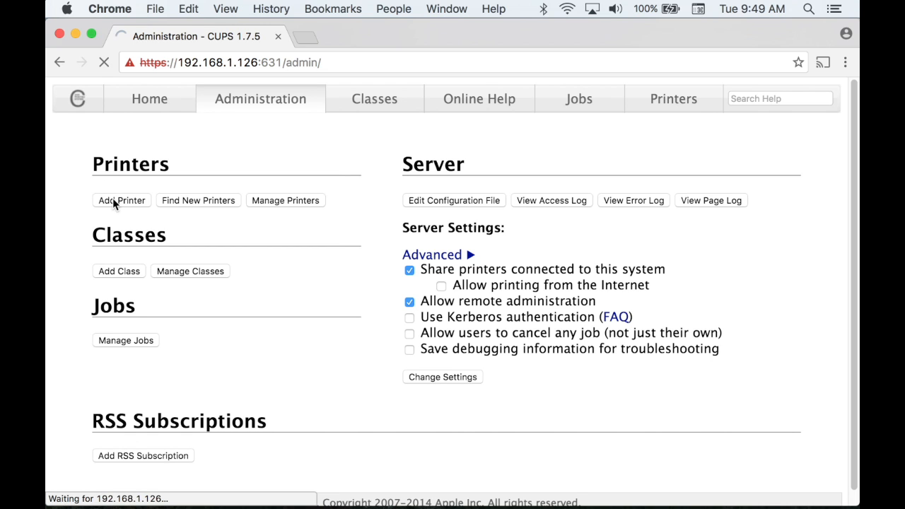
pyautogui.click(122, 201)
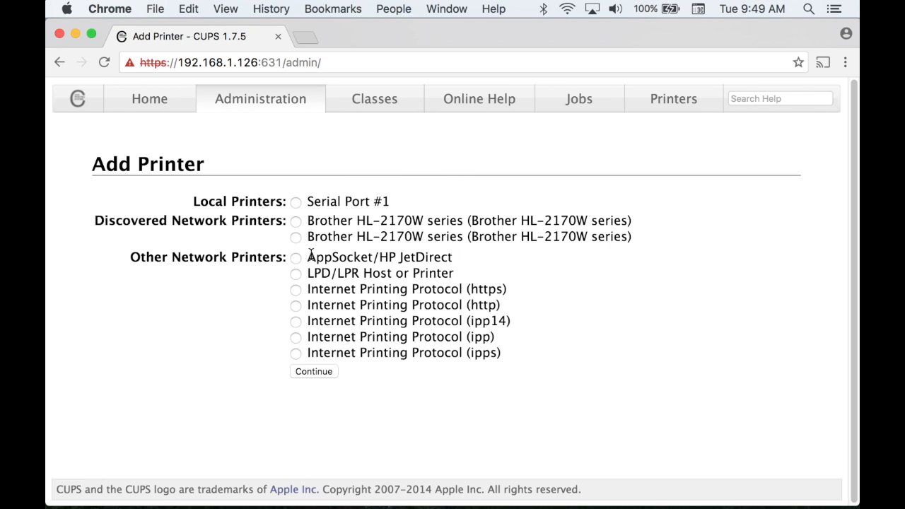
pyautogui.click(296, 273)
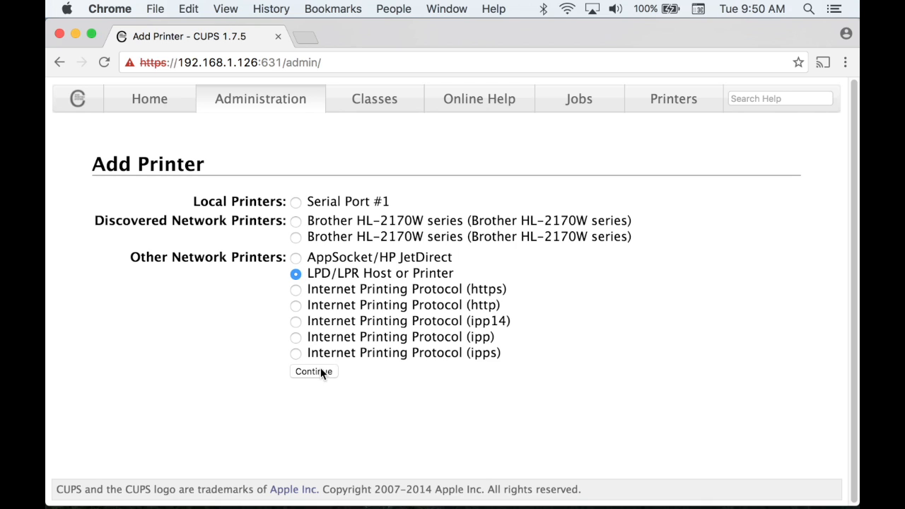
pyautogui.click(314, 371)
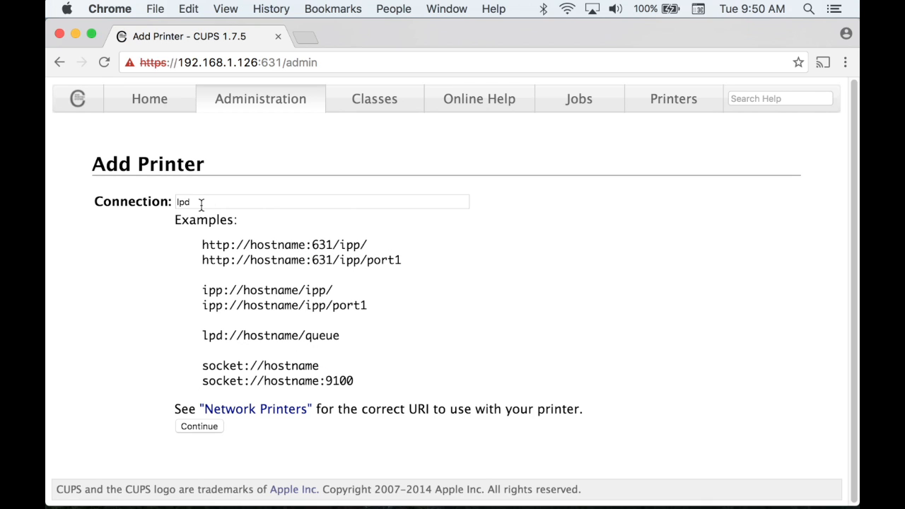
# Enter the connection lpd://192.168.1.104/queue and continue to naming the printer.
pyautogui.click(322, 201)
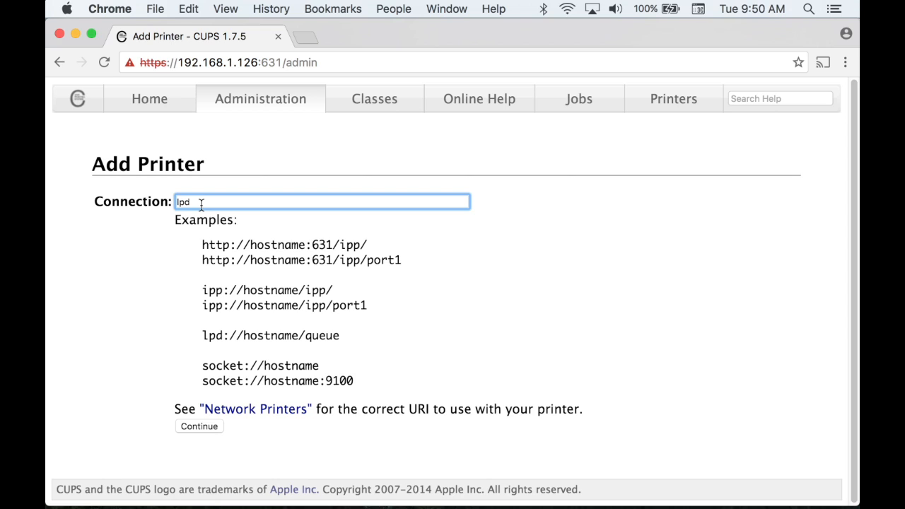
pyautogui.write('://')
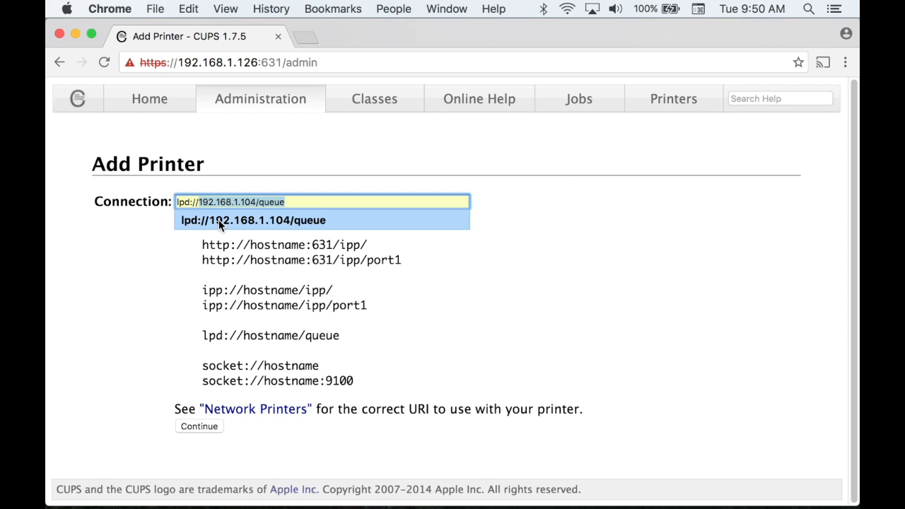
pyautogui.click(253, 221)
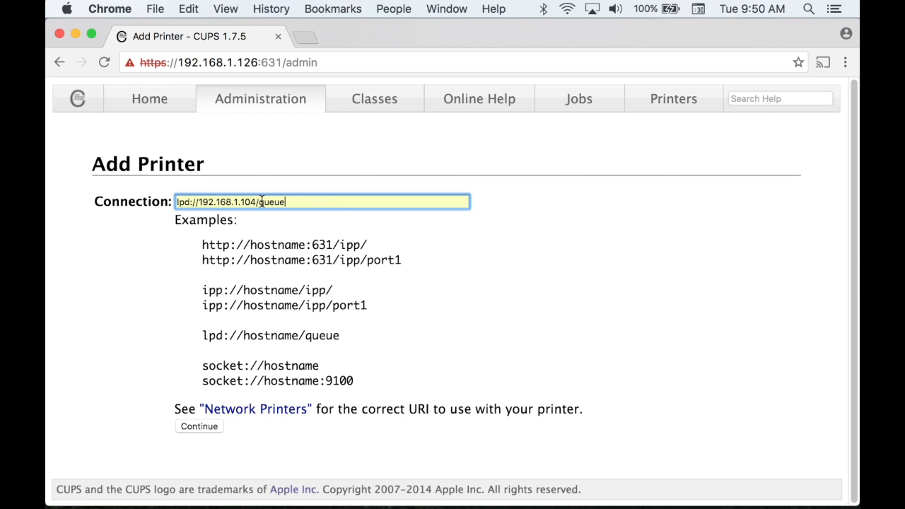
pyautogui.moveTo(210, 431)
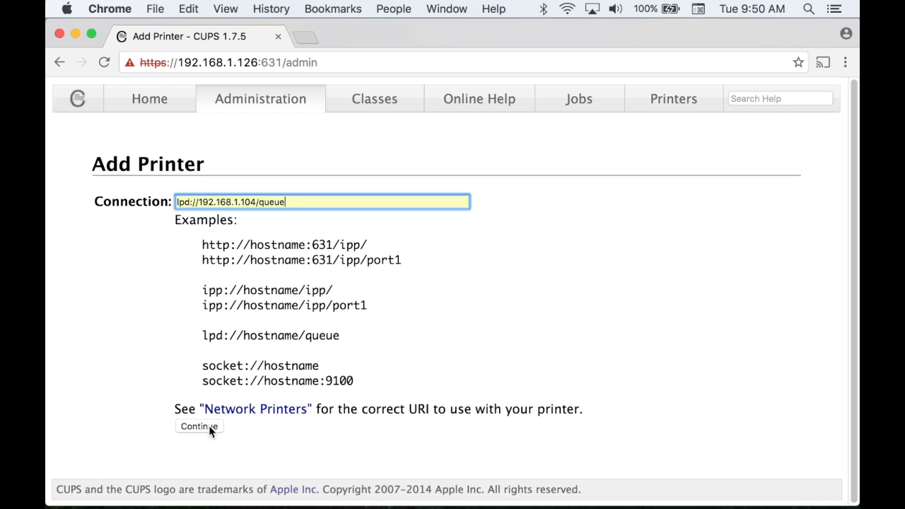
pyautogui.click(198, 427)
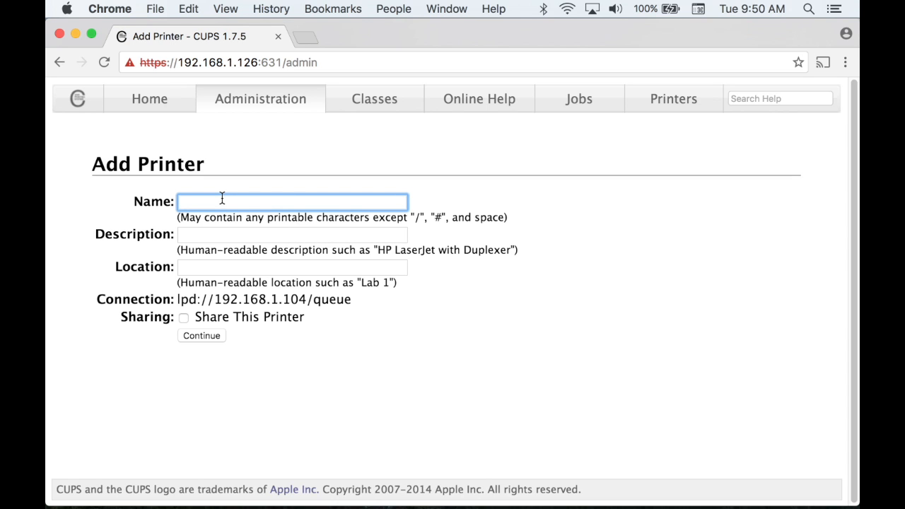
# Name the printer Brother_HL2170W, set location Basement, share it, and continue to the makers list.
pyautogui.write('Brother_HL2170W')
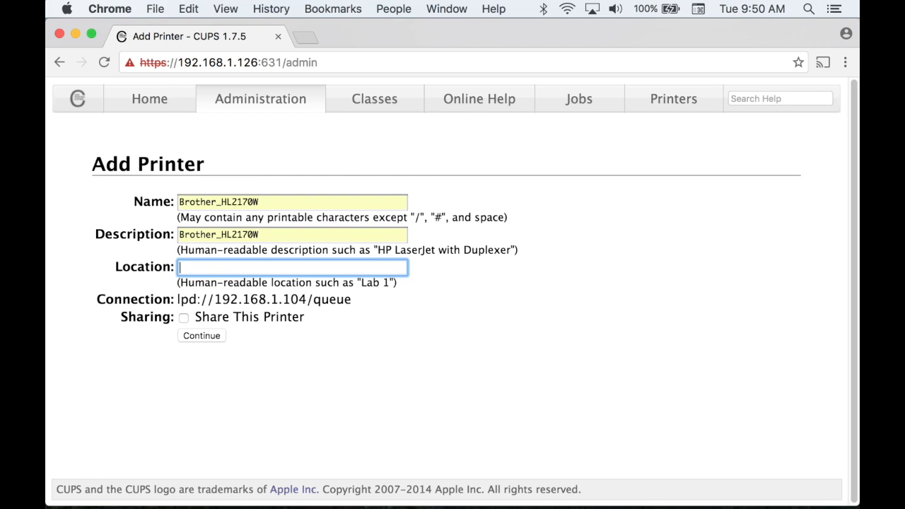
pyautogui.write('Baseme')
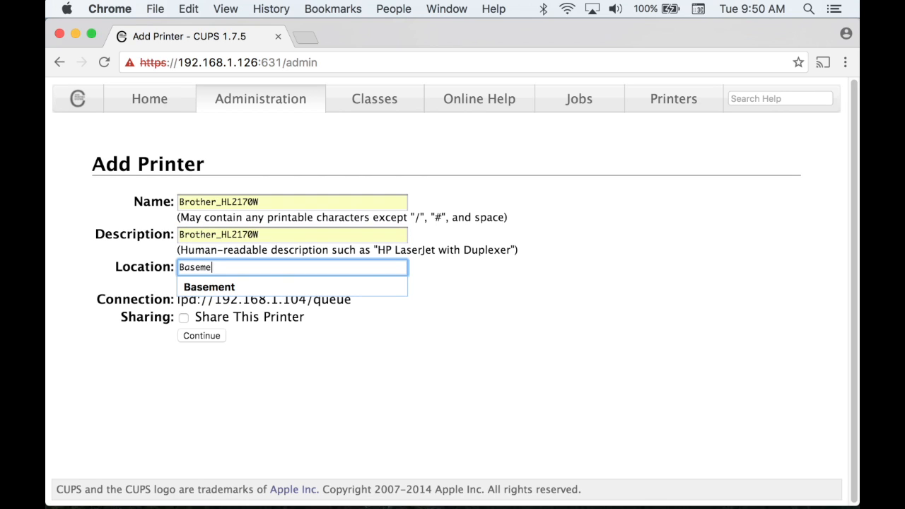
pyautogui.click(209, 286)
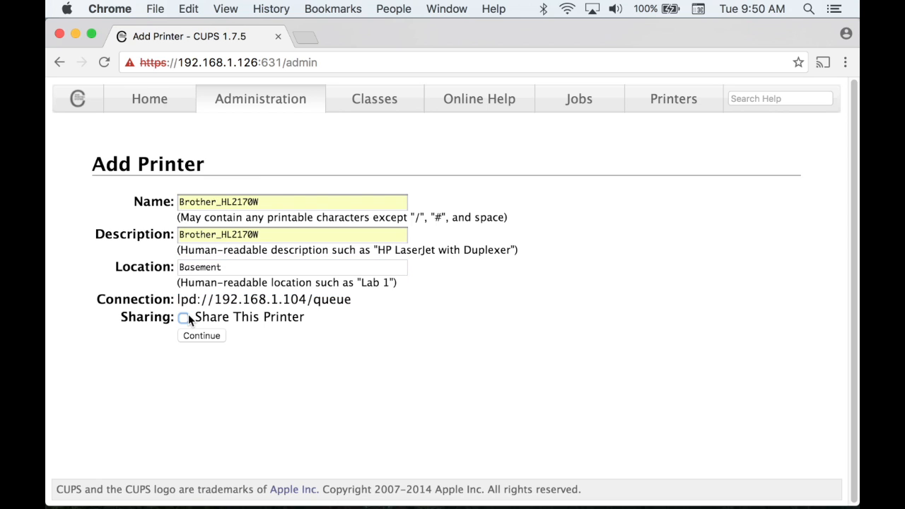
pyautogui.click(201, 335)
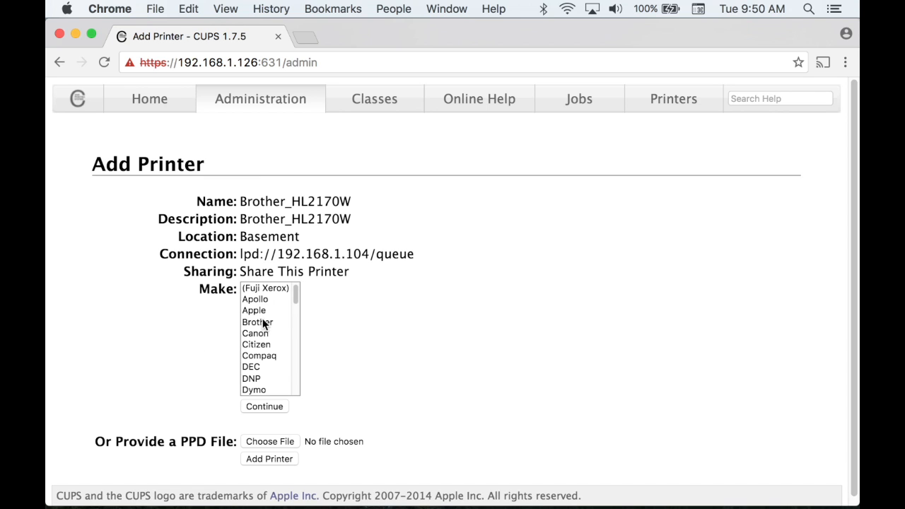
# Choose make Brother and add the printer with the Brother HL-1250 driver.
pyautogui.click(257, 322)
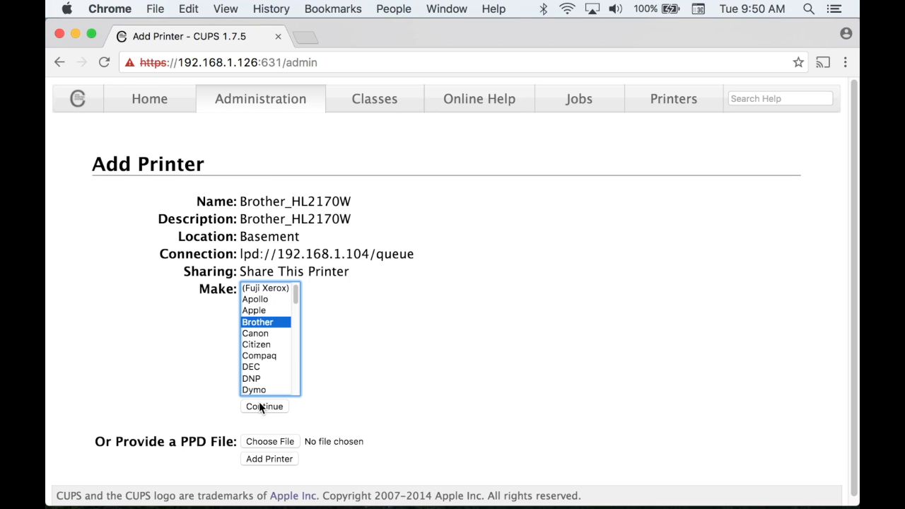
pyautogui.click(263, 406)
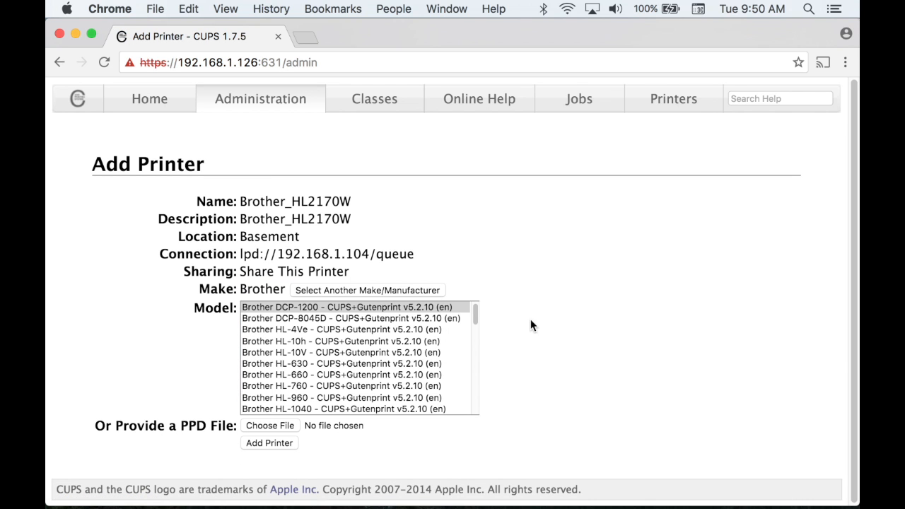
pyautogui.scroll(-3)
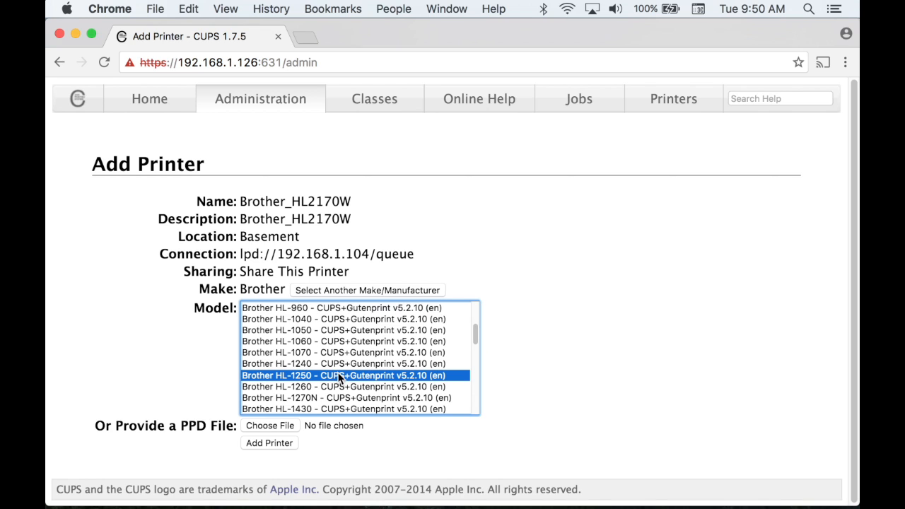
pyautogui.moveTo(277, 447)
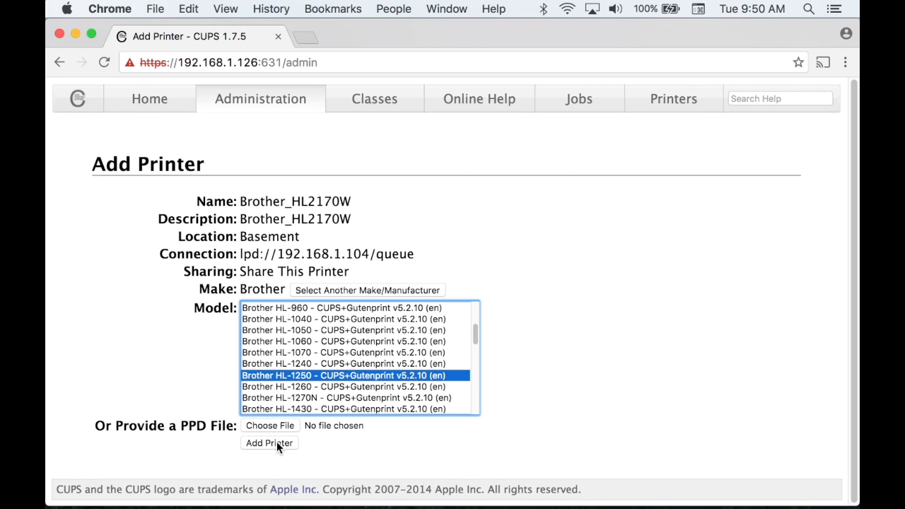
pyautogui.click(268, 443)
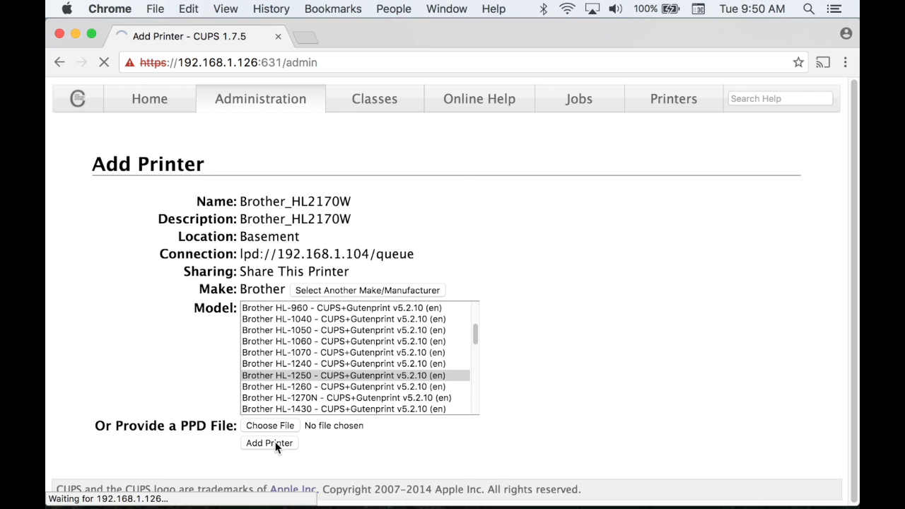
pyautogui.click(269, 442)
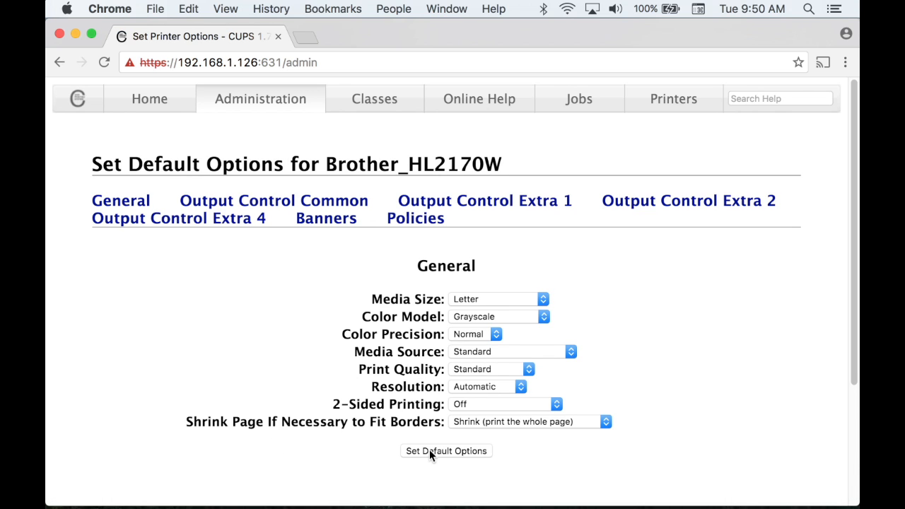
# Save the default options and go to the Brother_HL2170W printer page.
pyautogui.click(446, 451)
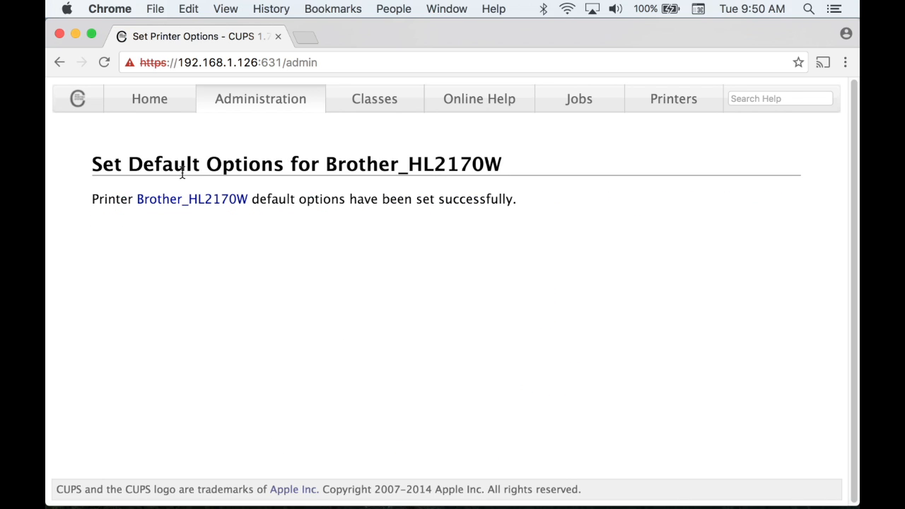
pyautogui.click(192, 198)
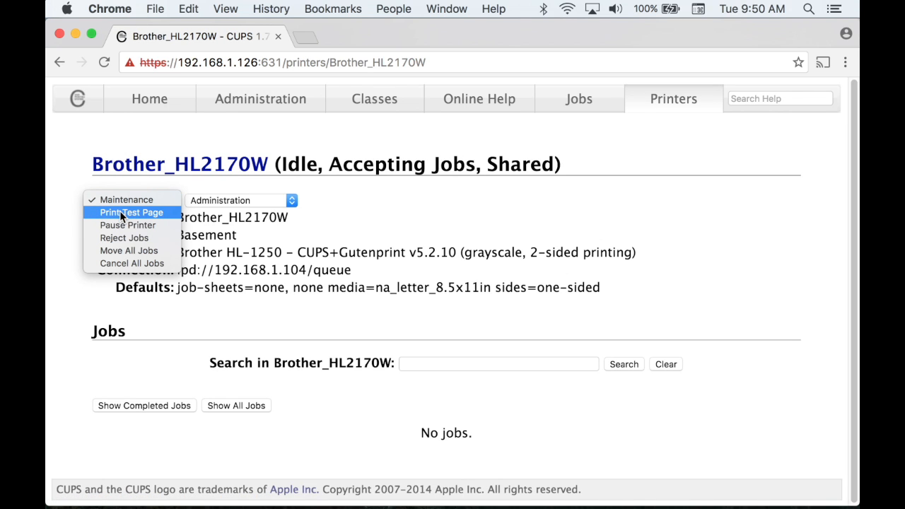
# Send a test page to Brother_HL2170W from the Maintenance menu.
pyautogui.click(130, 212)
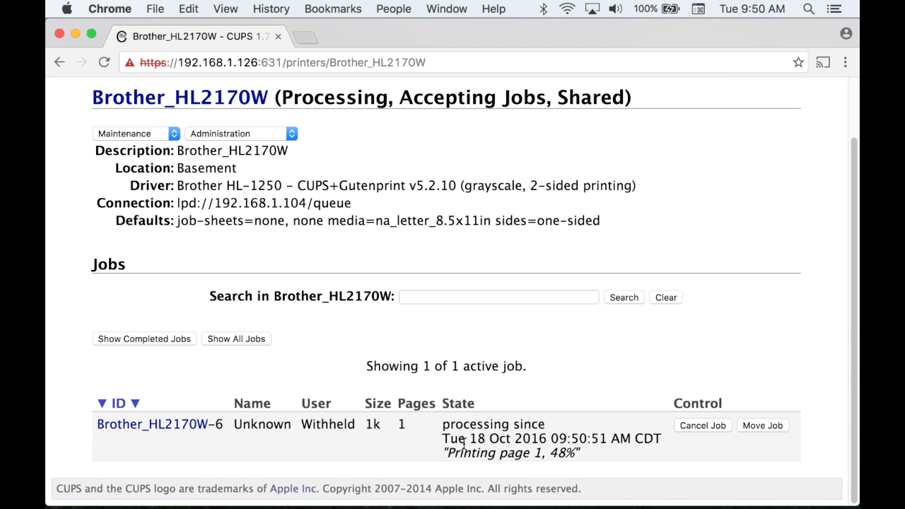
pyautogui.moveTo(586, 455)
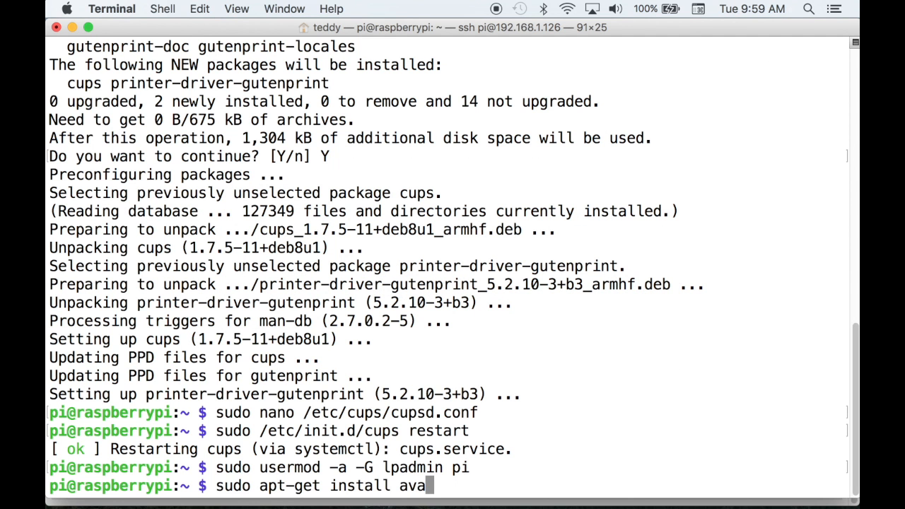
# Run the avahi-discover install, then enter 'sudo /etc/init.d/avahi-daemon restart' to restart the Avahi daemon.
pyautogui.press('Return')
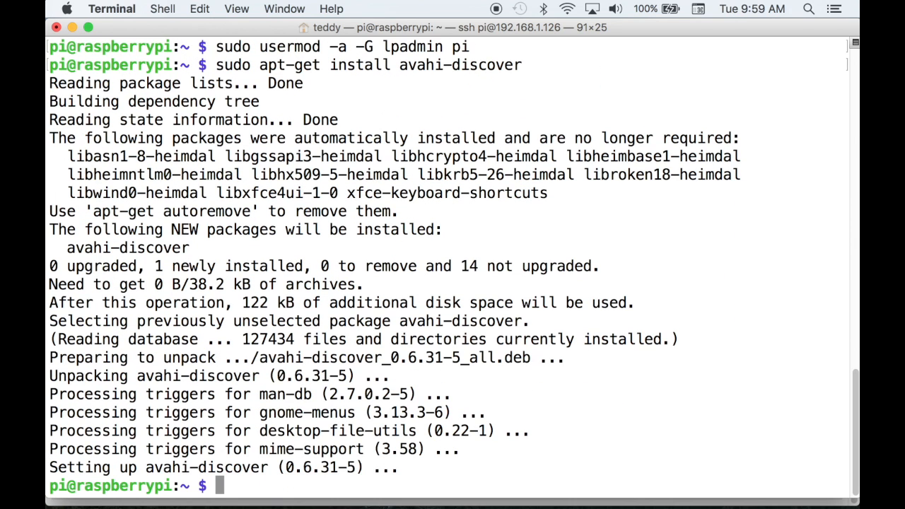
pyautogui.write('sudo /e')
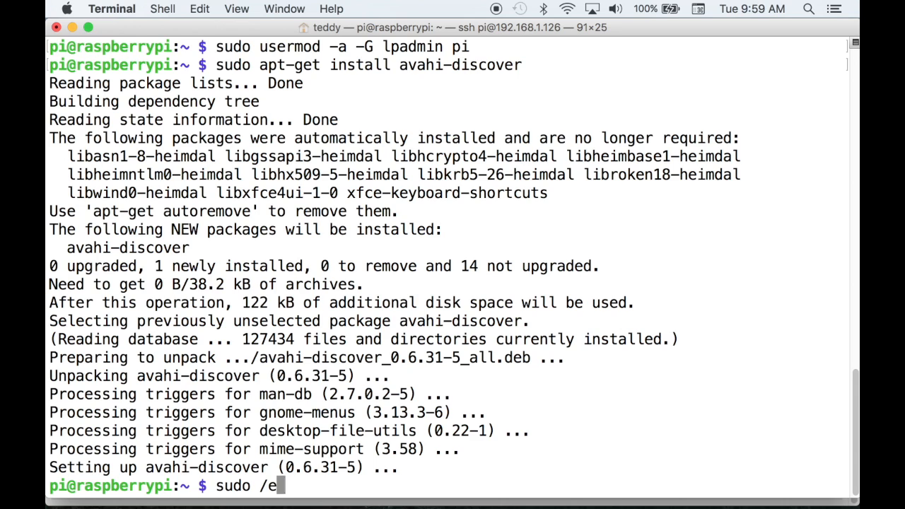
pyautogui.write('tc/init.d/')
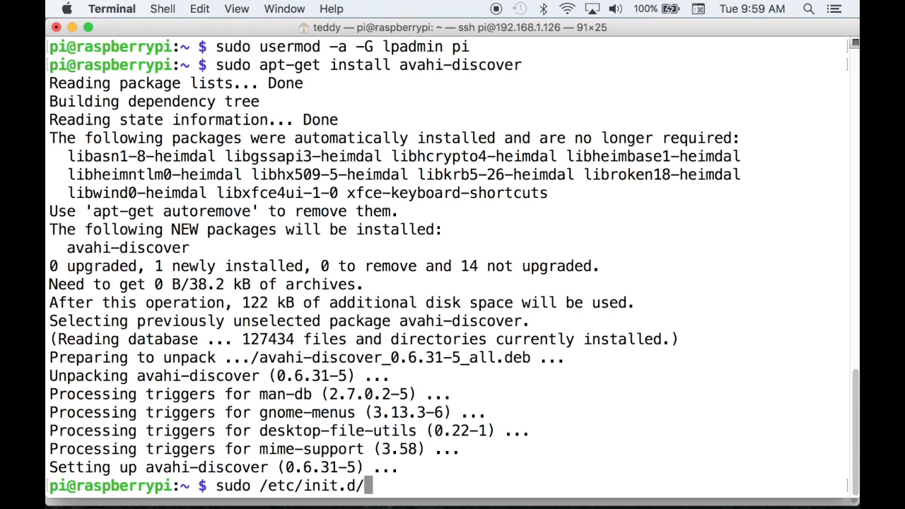
pyautogui.write('avahi-daemon')
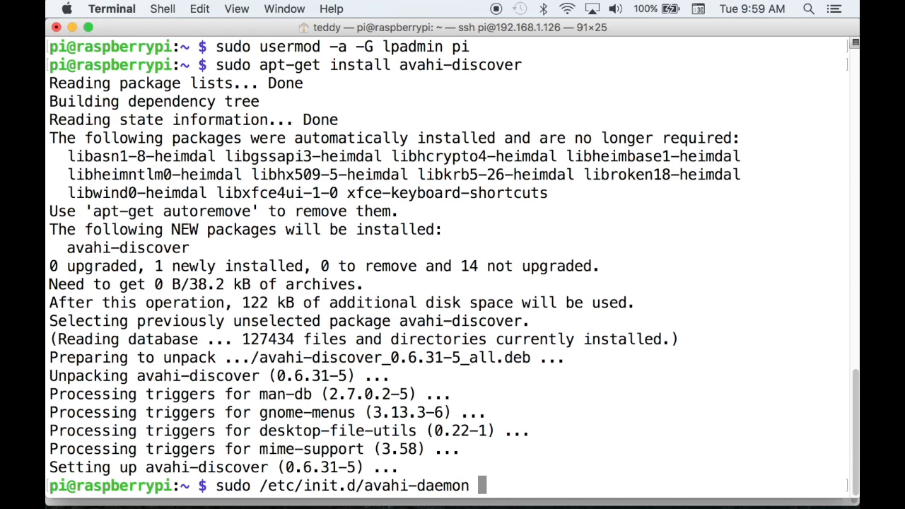
pyautogui.write('restart')
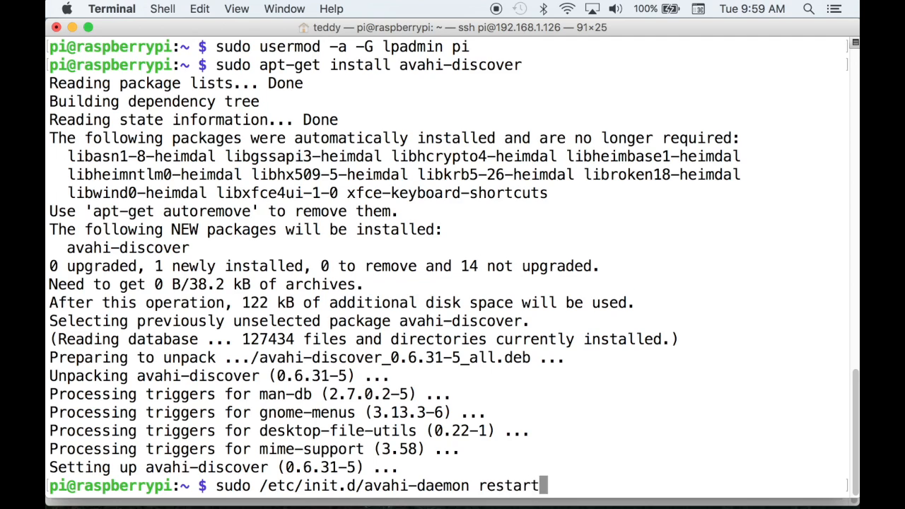